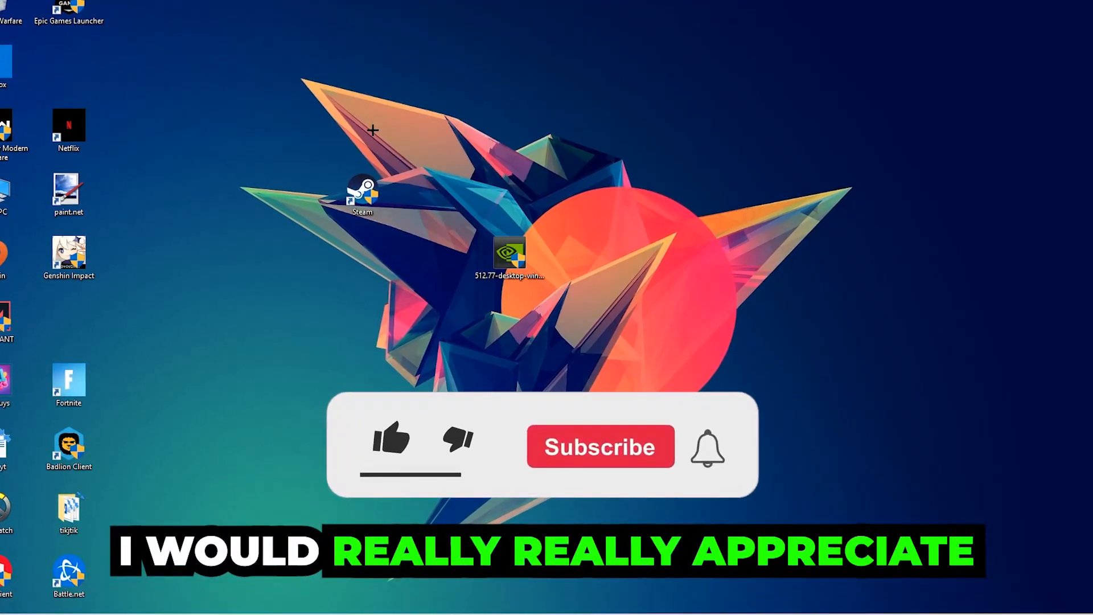
# Find Windows Defender Firewall via Start search and show its allowed apps and features list
pyautogui.click(391, 441)
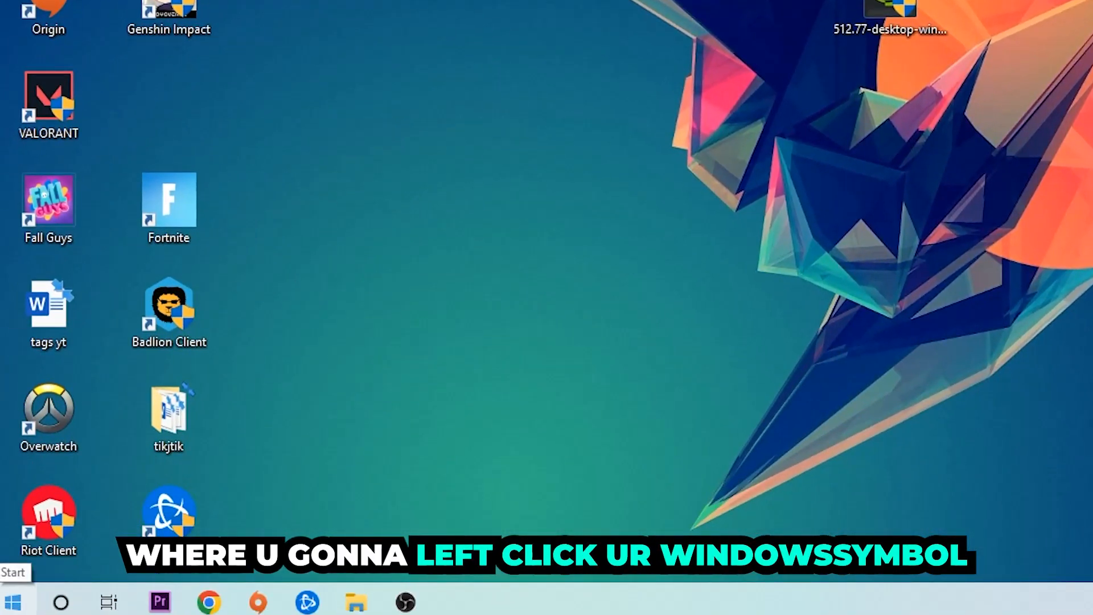
pyautogui.click(13, 601)
pyautogui.write('wind')
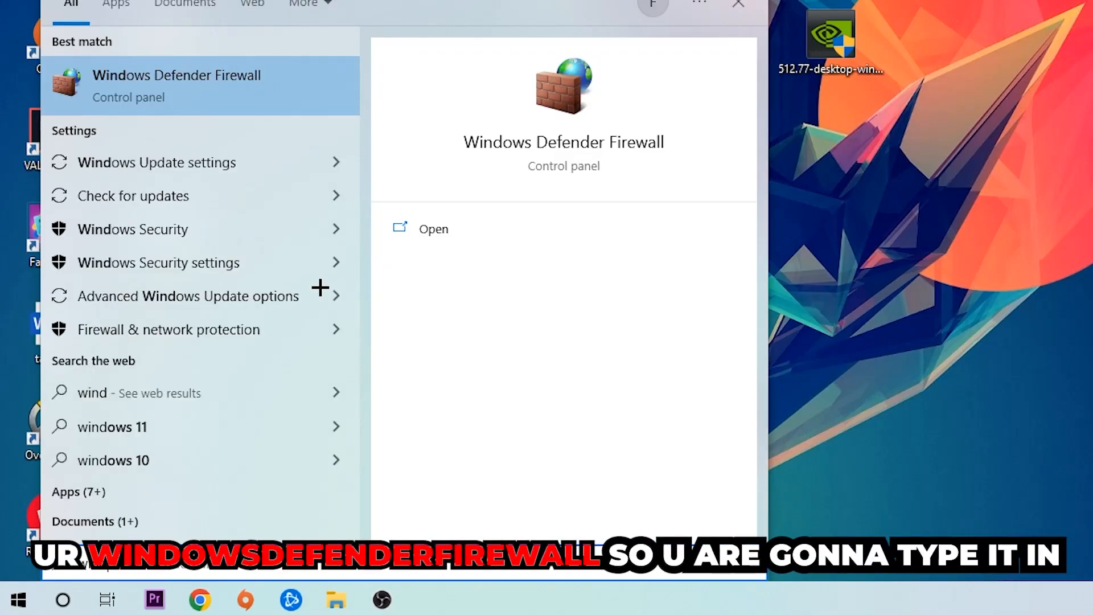
pyautogui.moveTo(284, 75)
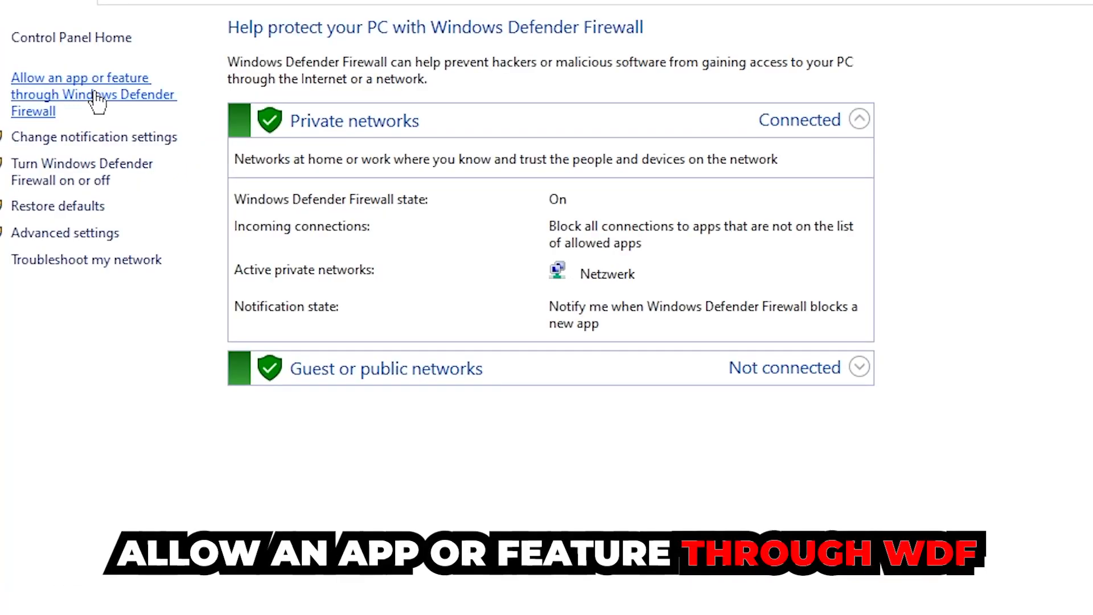
pyautogui.click(80, 94)
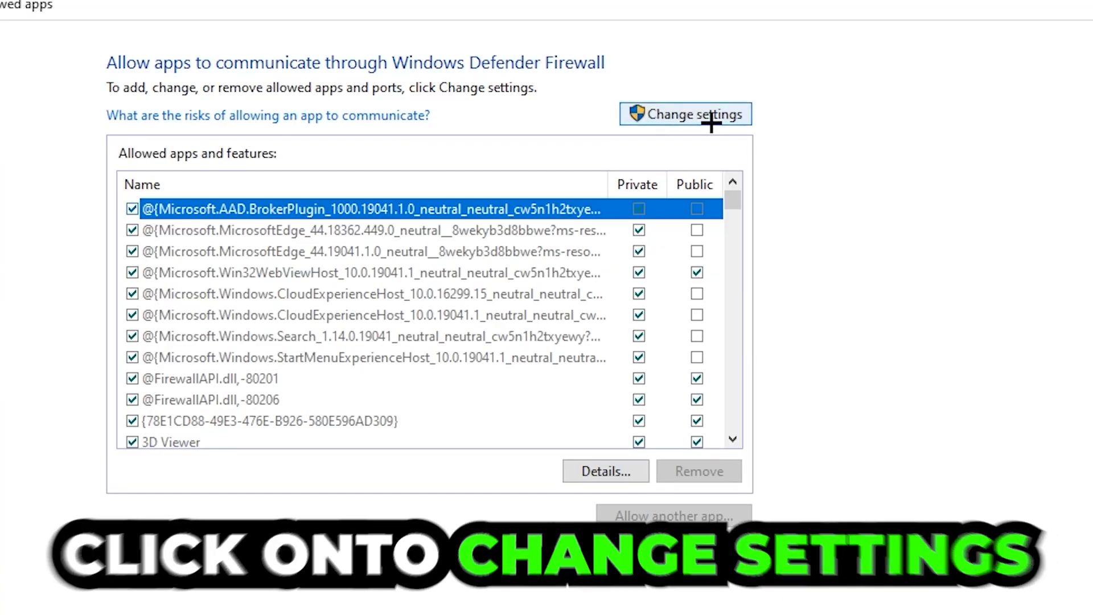
# Enable Change settings on the allowed-apps list and bring up the Add an app dialog
pyautogui.click(684, 114)
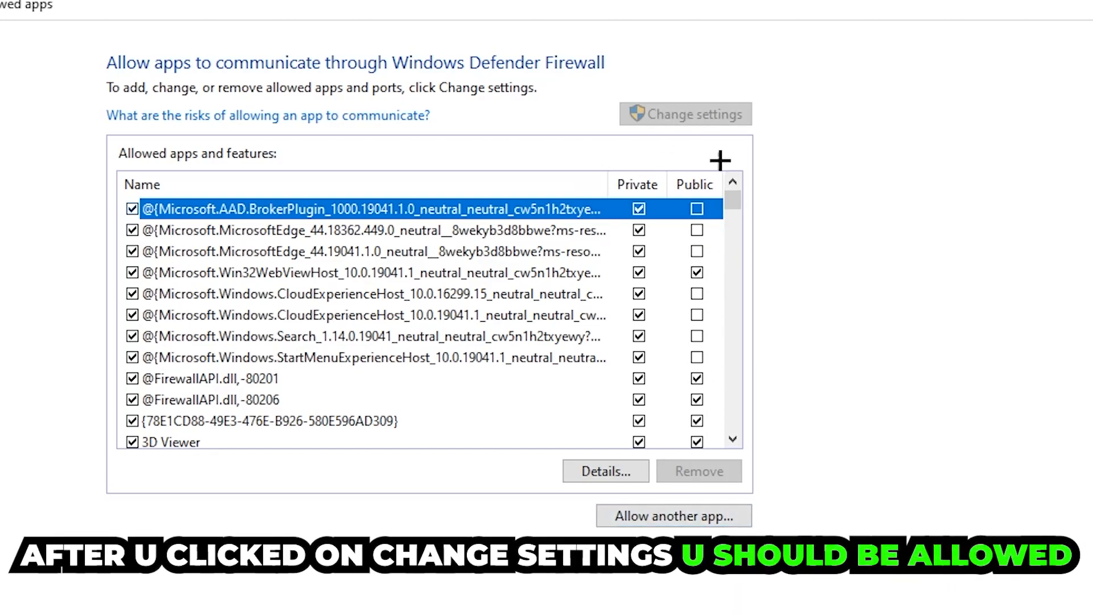
pyautogui.click(672, 516)
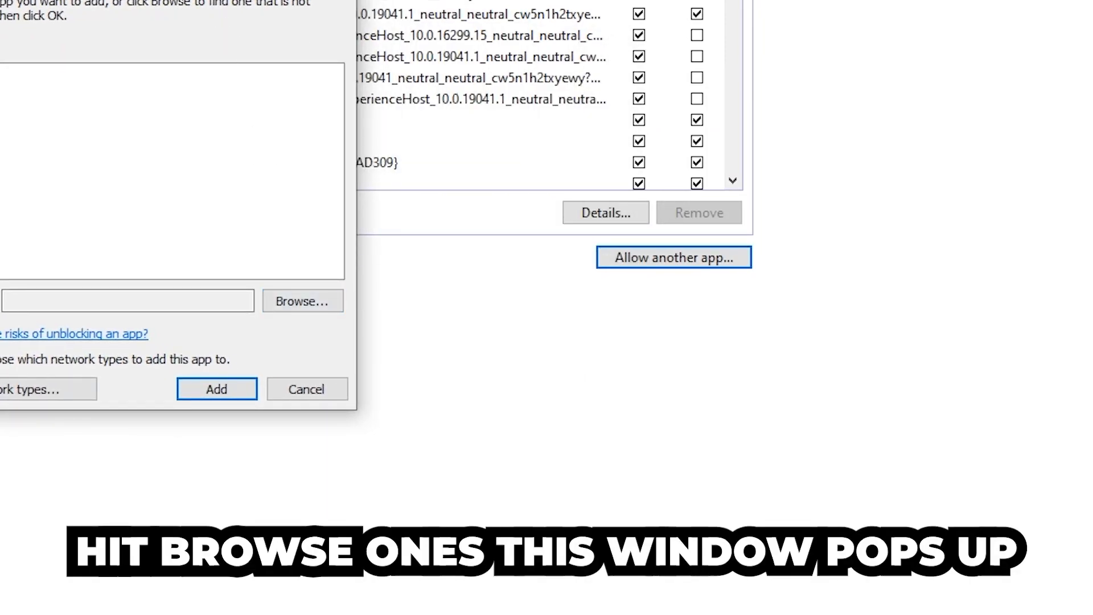
# Browse to the program file, confirm it, and add it to the allowed apps list
pyautogui.click(302, 301)
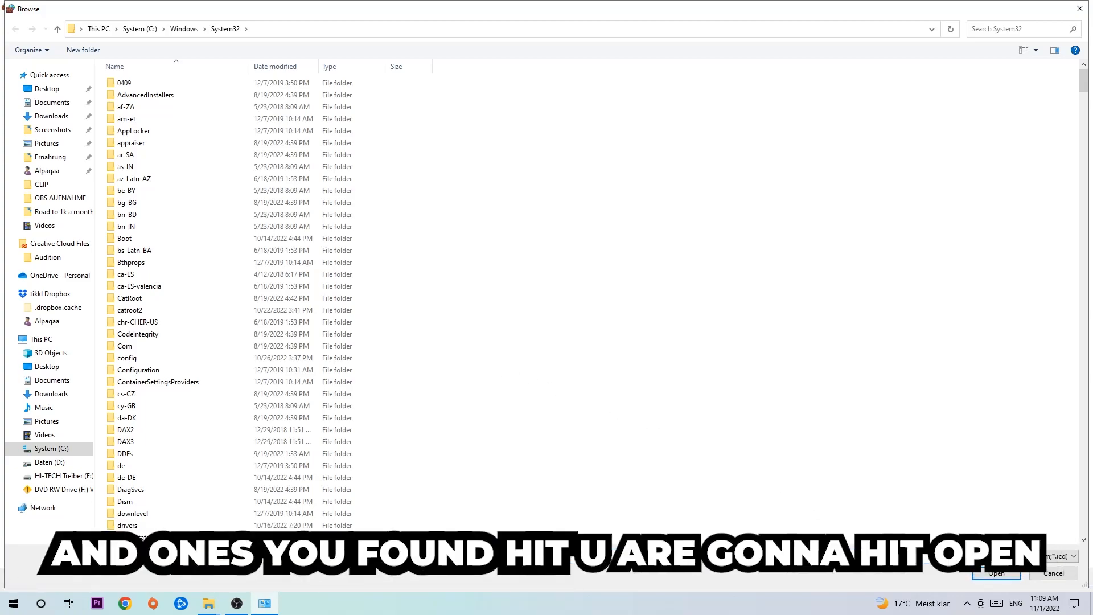
pyautogui.click(995, 573)
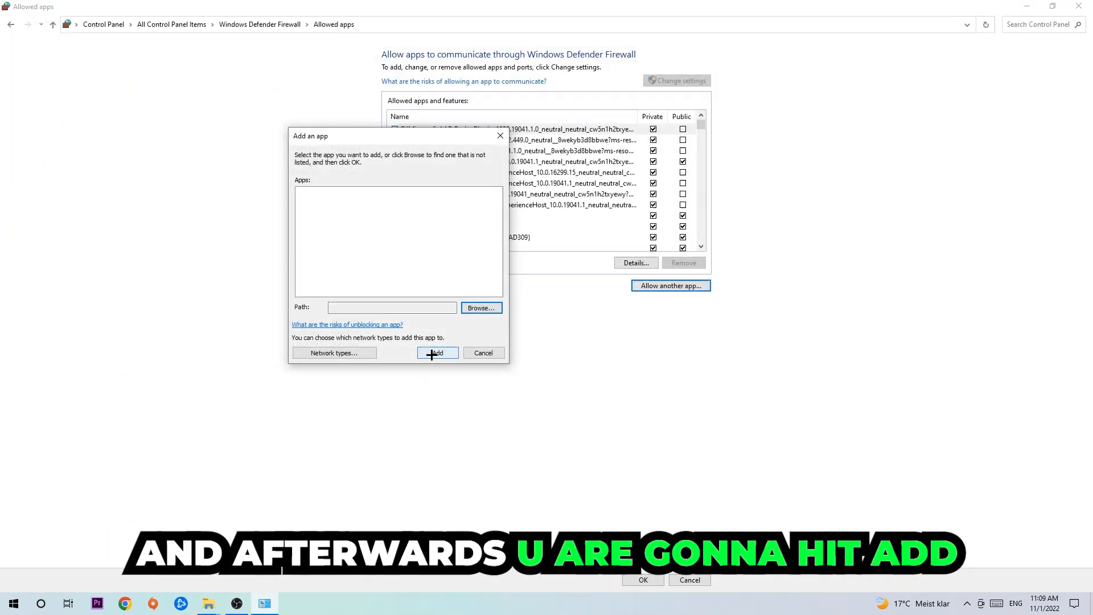
pyautogui.click(437, 352)
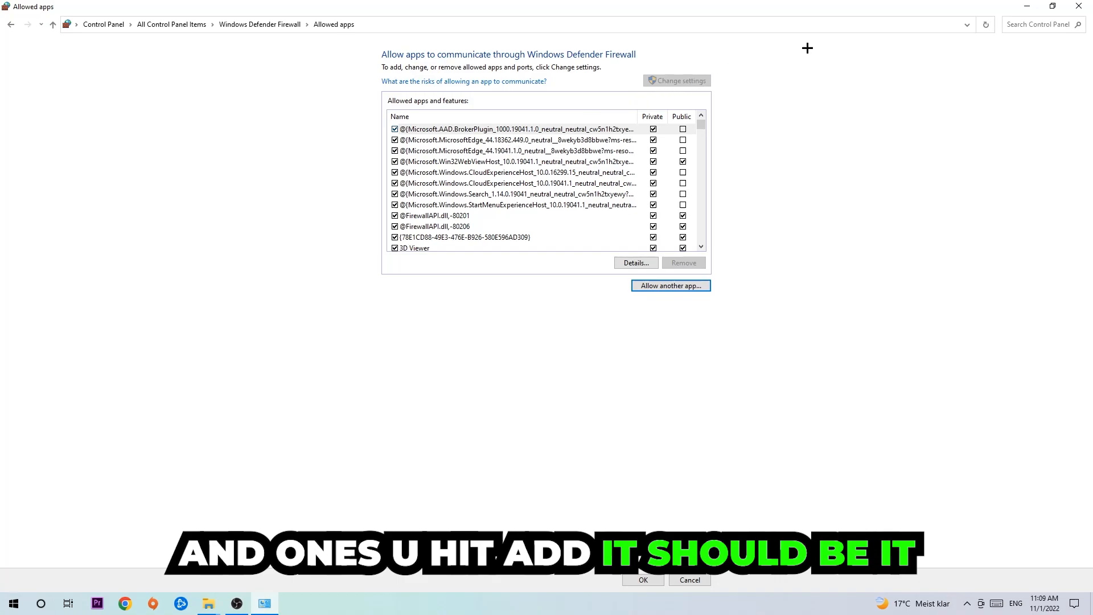